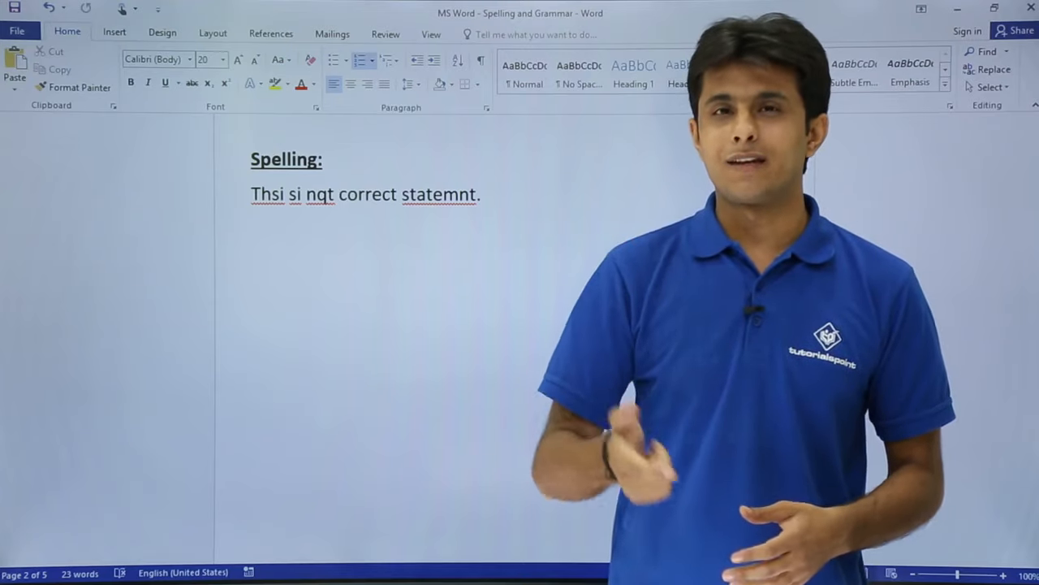
# Step: Start a Spelling & Grammar check from the Review tab, flagging the misspelled word Thsi
pyautogui.click(385, 32)
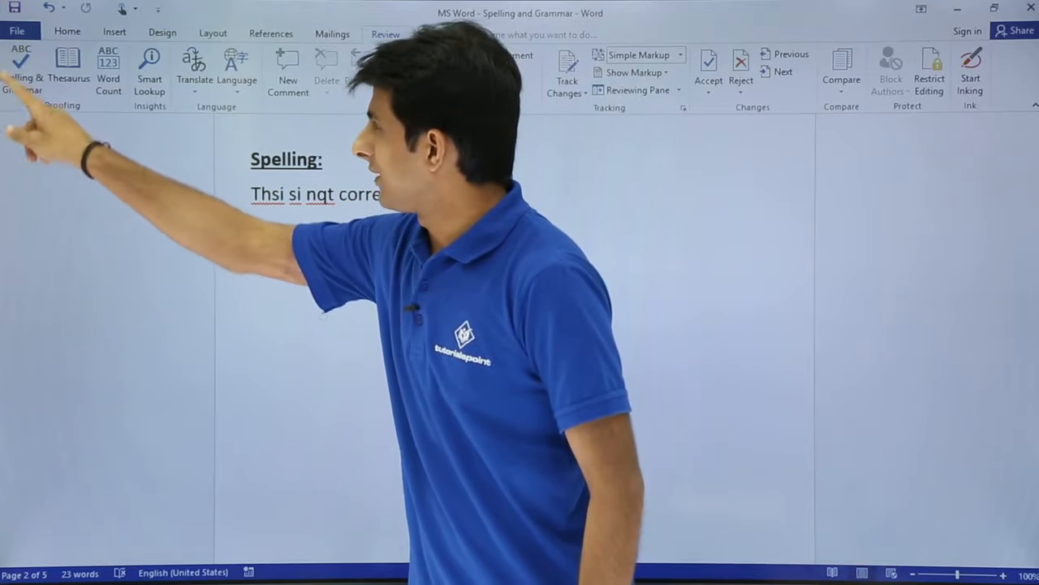
pyautogui.click(22, 68)
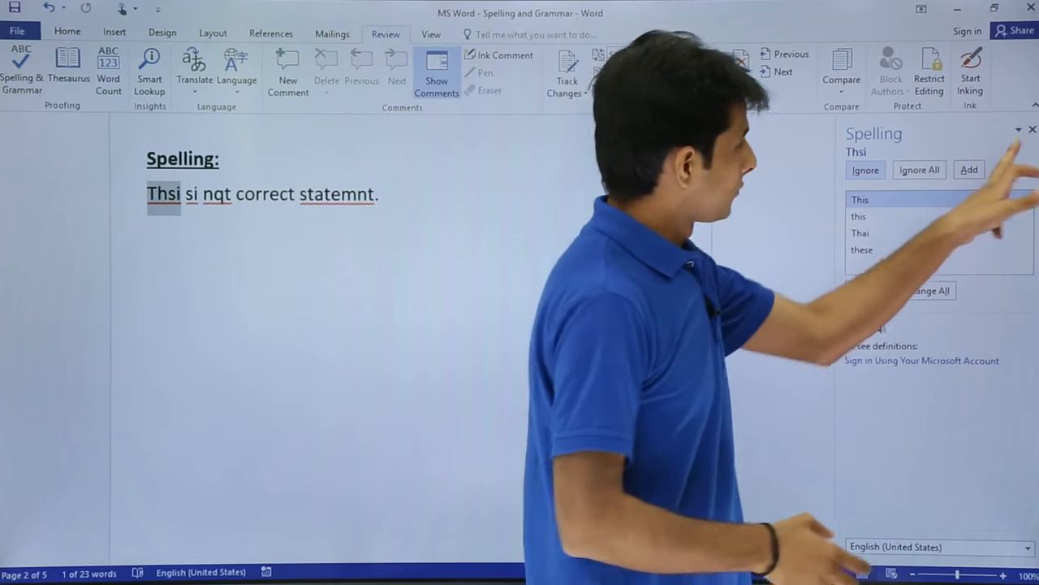
# Step: Accept the suggestions This for Thsi and is for si, then acknowledge the completed check
pyautogui.click(1031, 130)
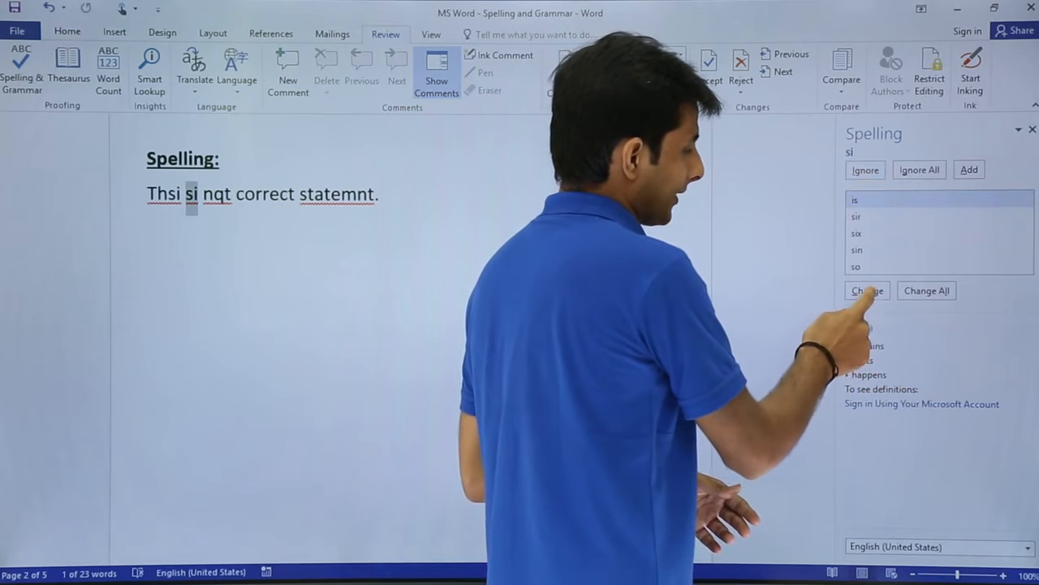
pyautogui.click(867, 289)
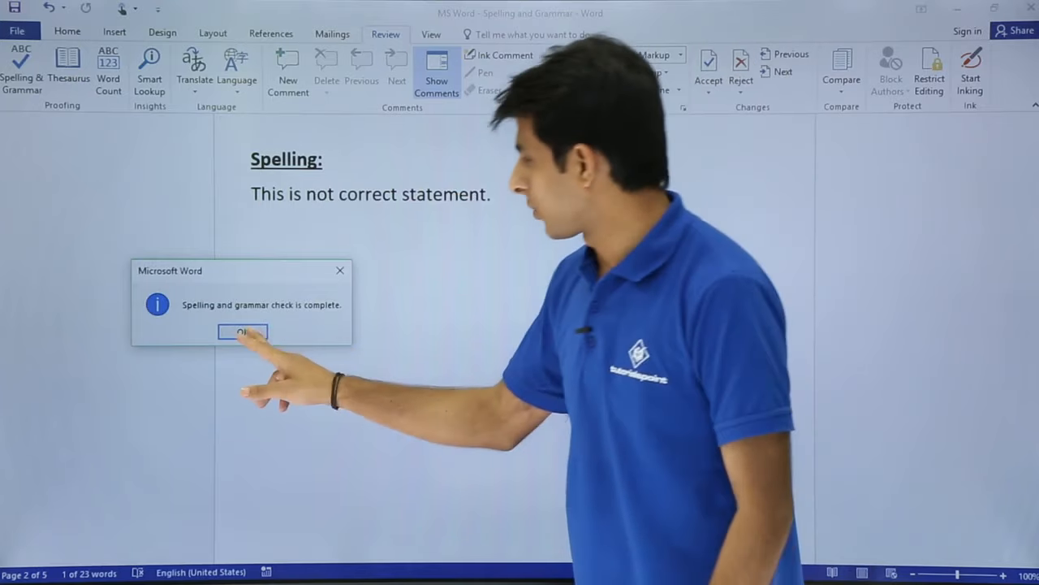
pyautogui.click(244, 331)
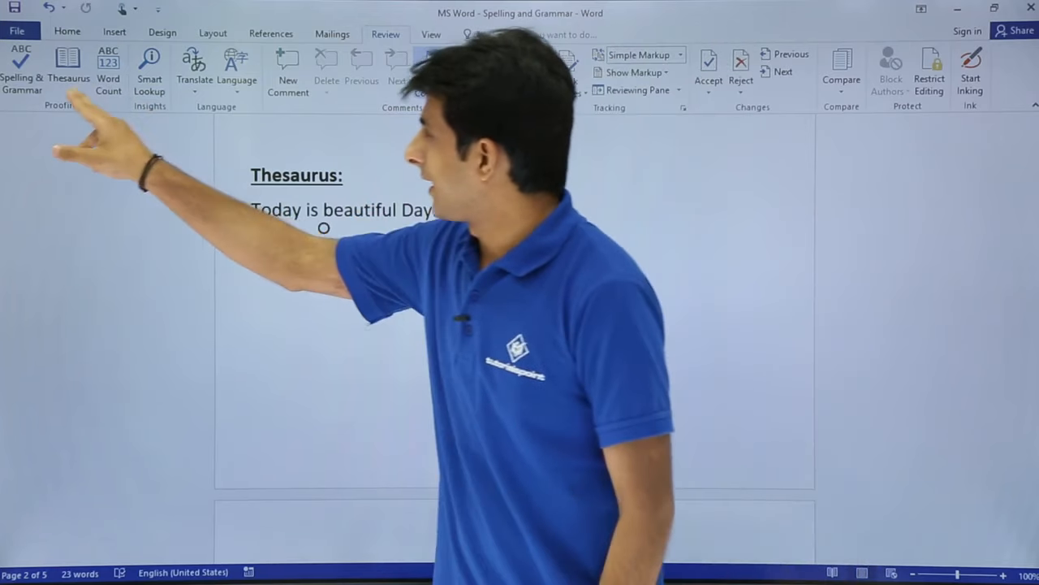
# Step: Look up synonyms for the word beautiful in the Thesaurus
pyautogui.click(69, 68)
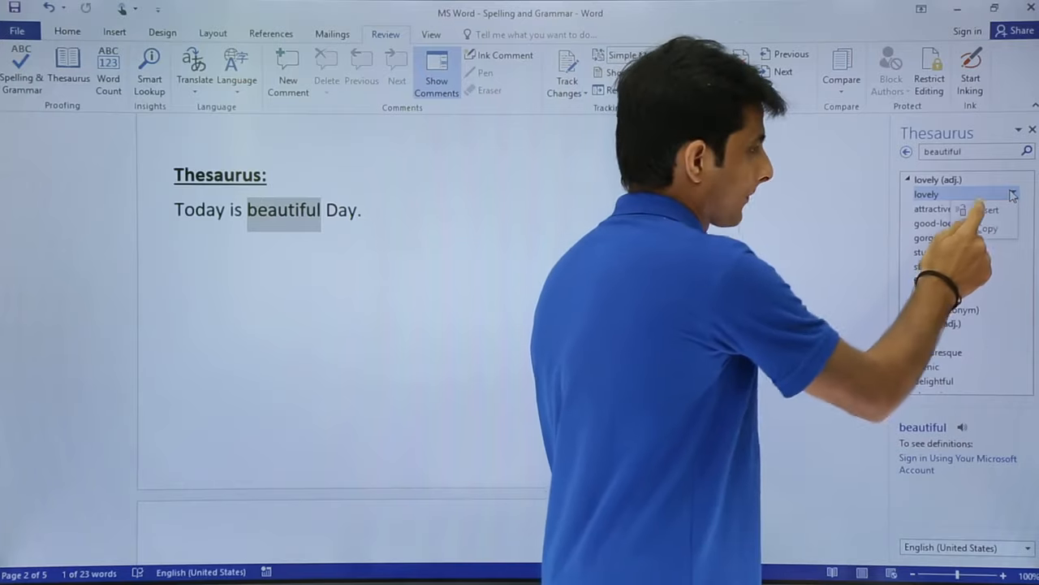
# Step: Insert the synonym lovely in place of beautiful
pyautogui.click(987, 210)
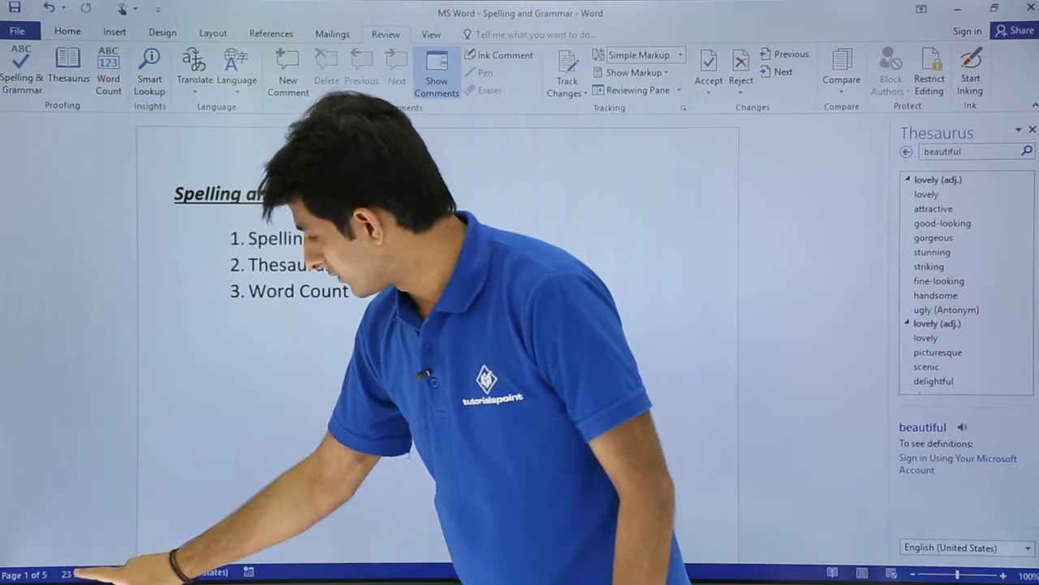
pyautogui.click(107, 68)
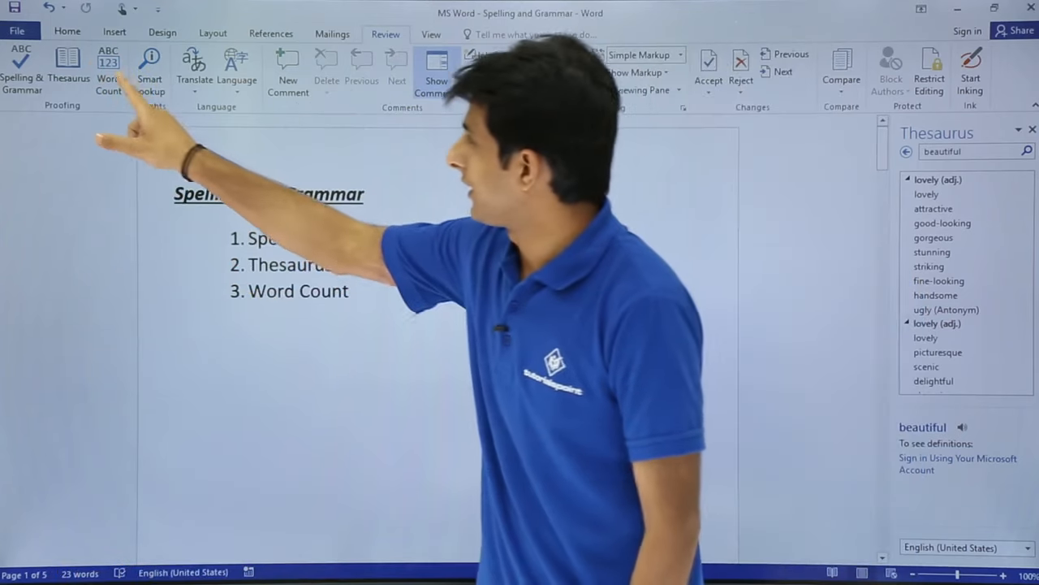
pyautogui.click(107, 68)
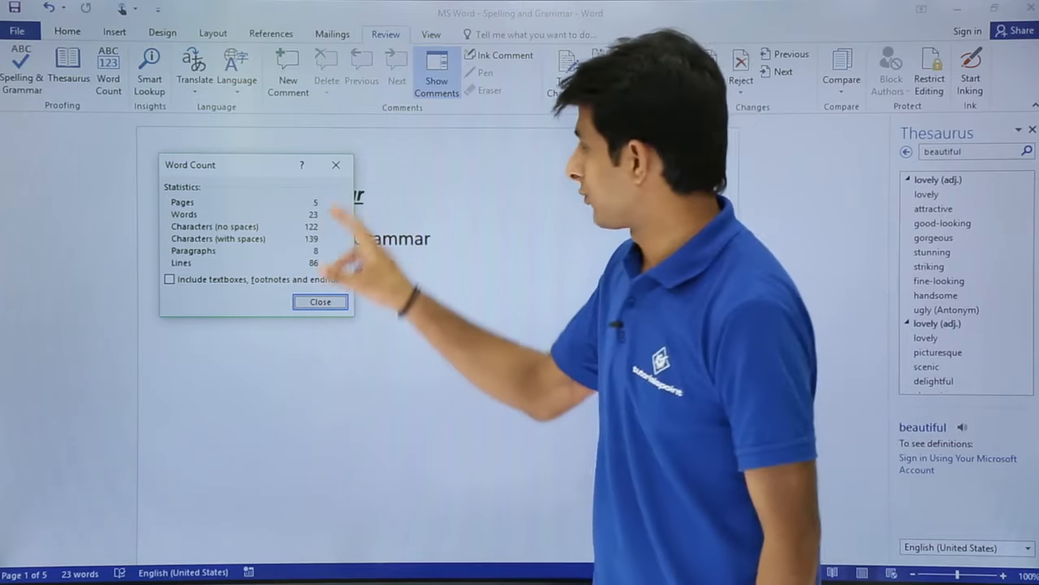
pyautogui.click(320, 300)
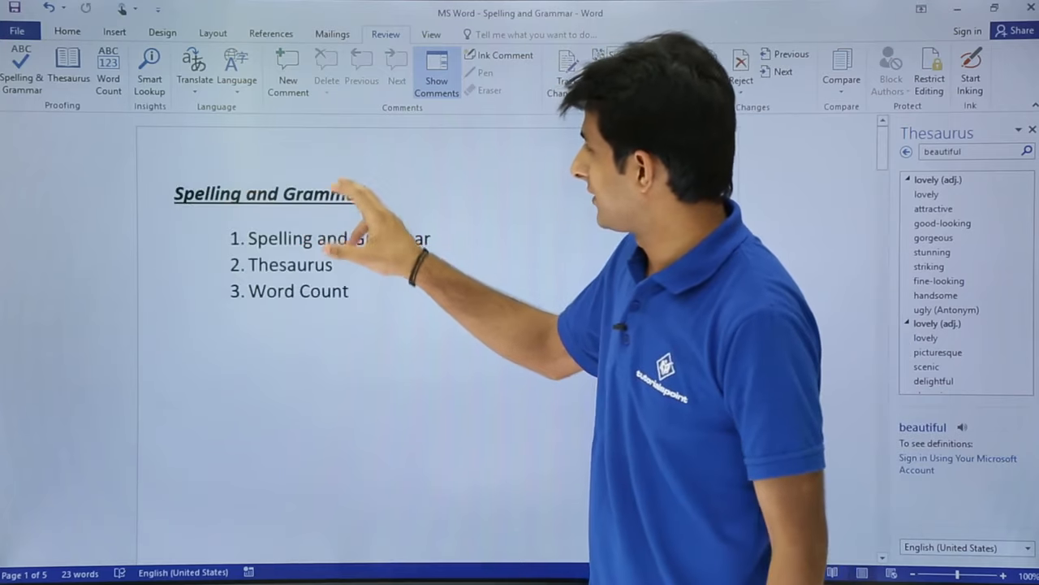